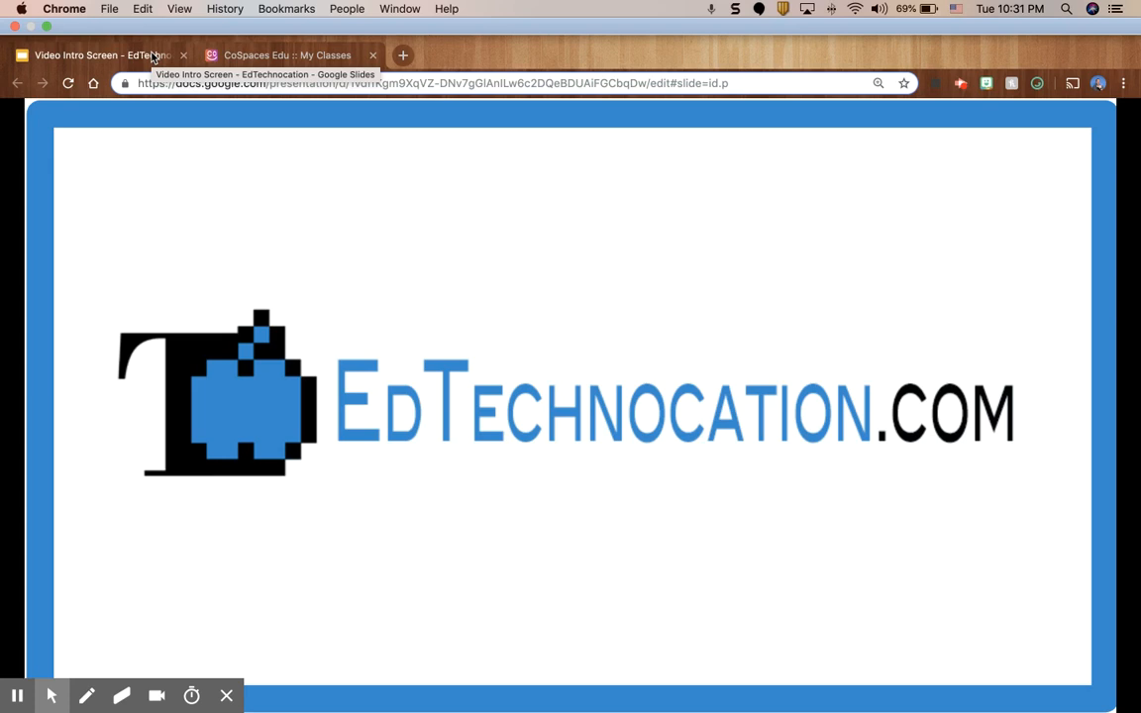
- Switch to the CoSpaces Edu My Classes browser tab
click(287, 19)
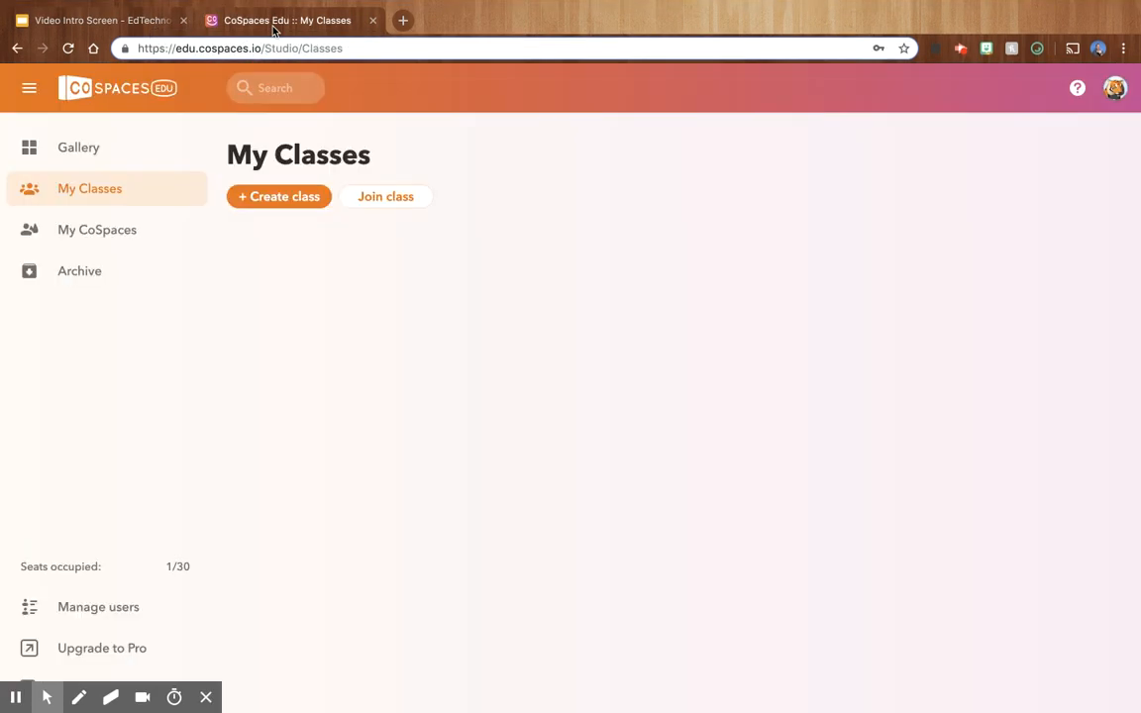
mouse_move(733, 220)
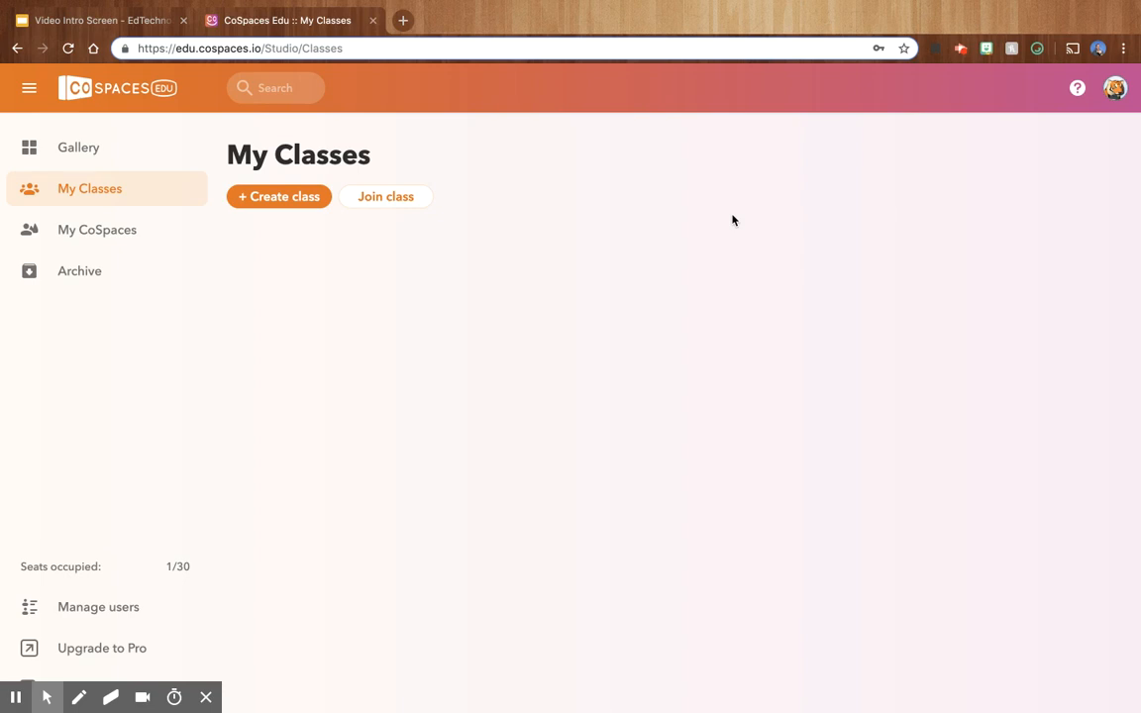
mouse_move(1076, 126)
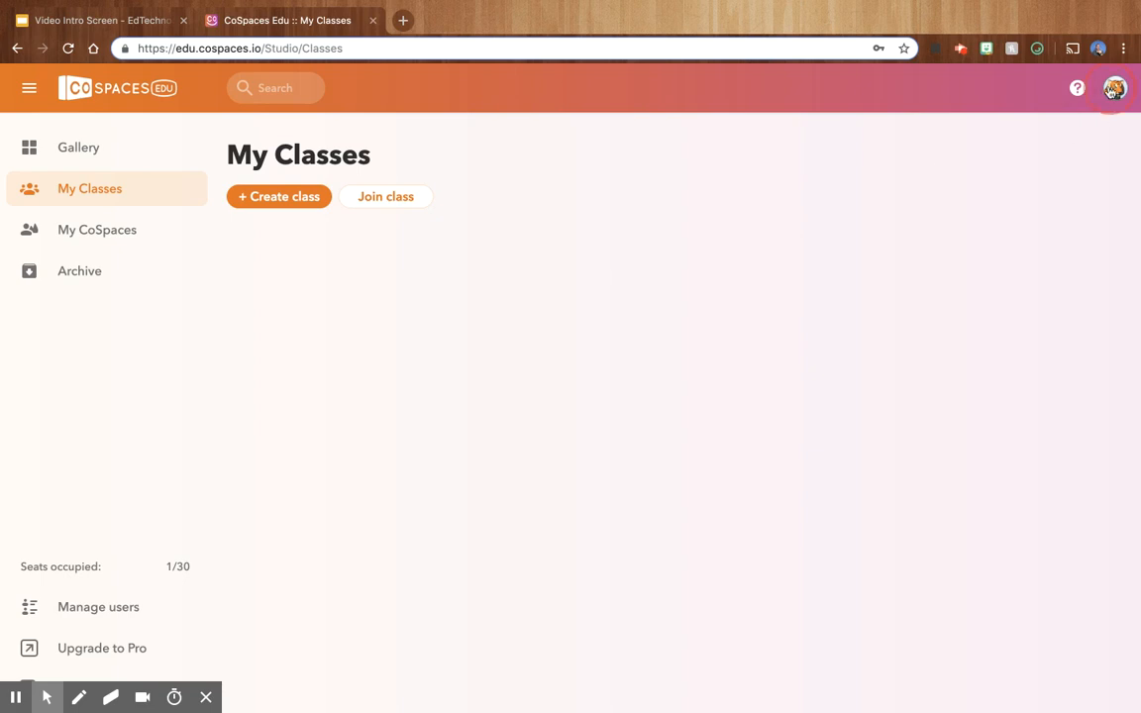
- Choose Upgrade to Pro from the profile account panel
click(1113, 89)
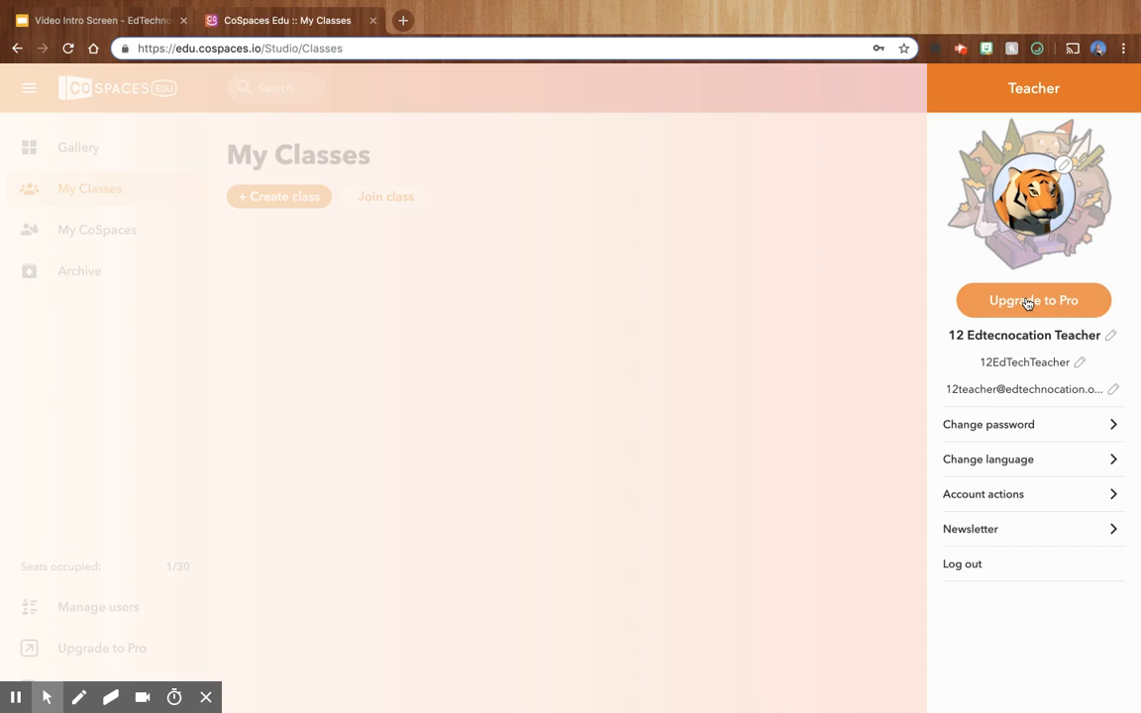
click(1032, 301)
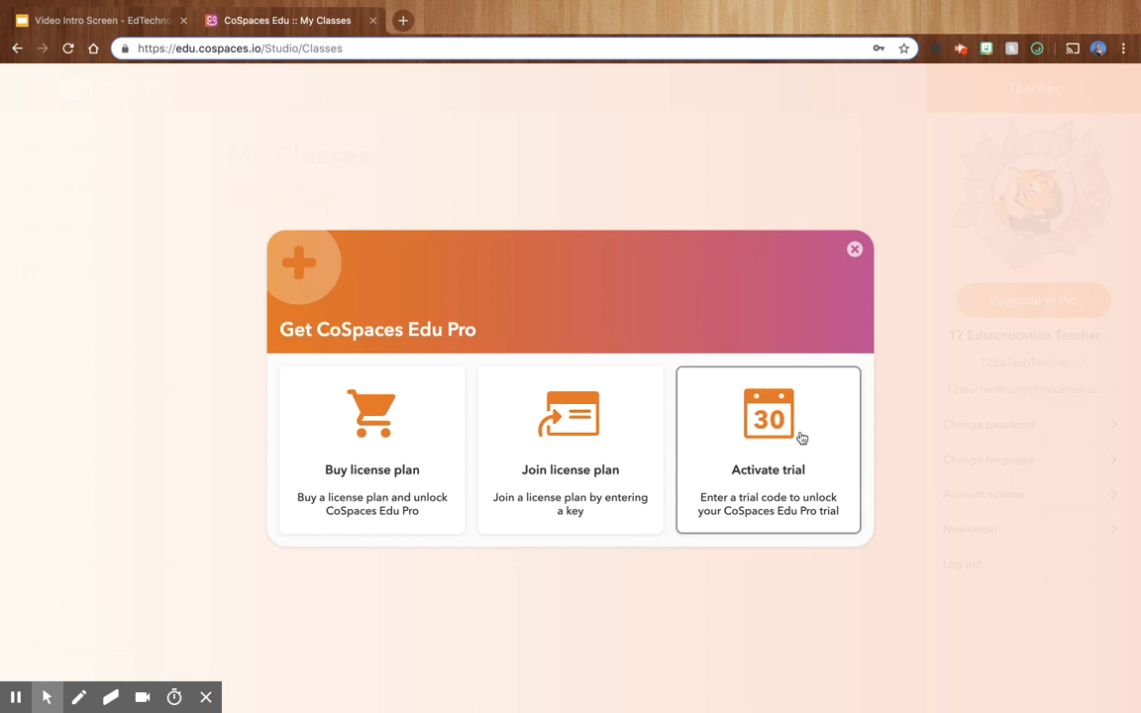
click(768, 448)
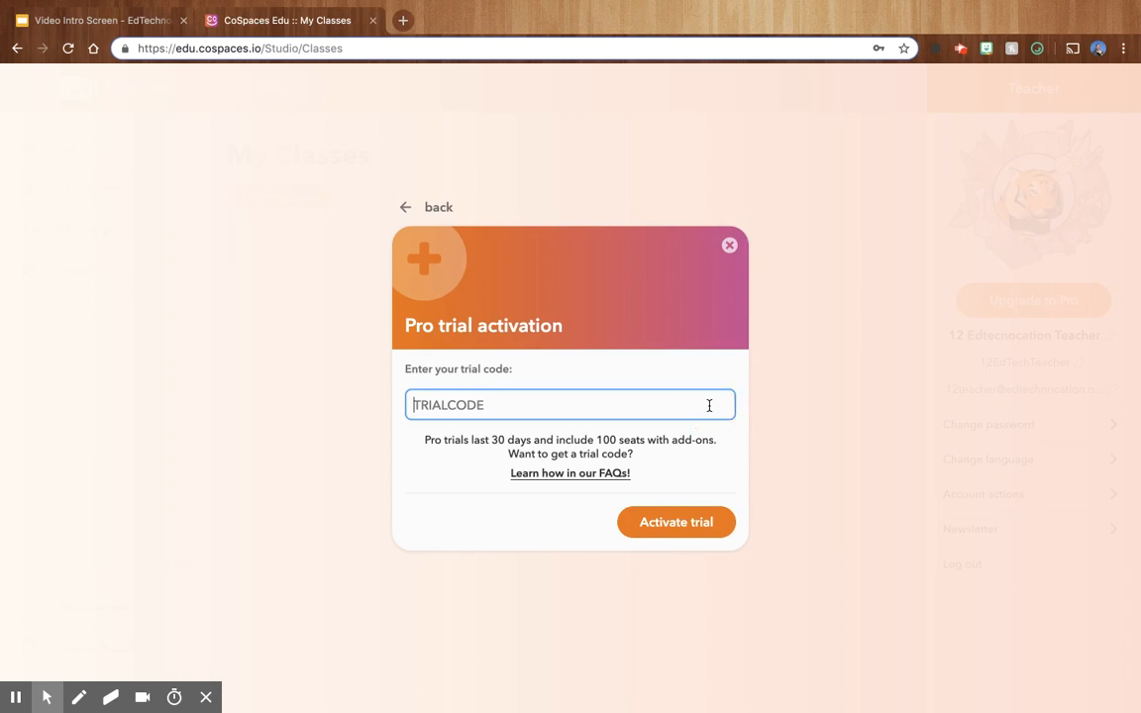
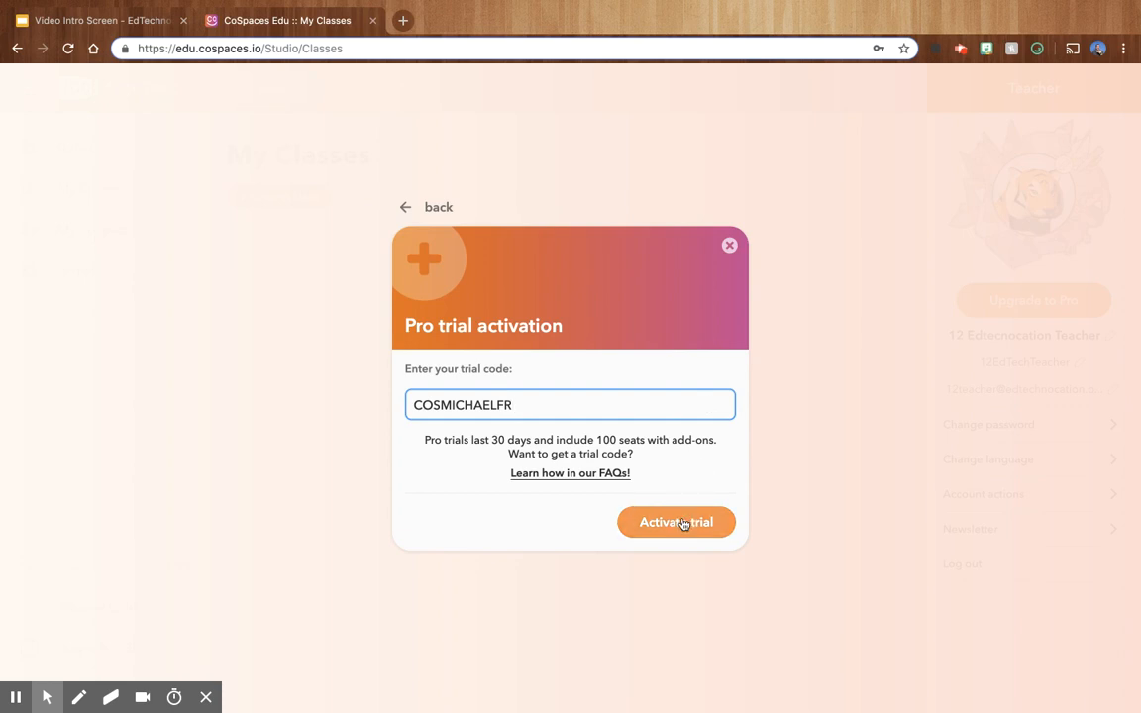
- Activate the 30-day Pro trial and close the Welcome to CoSpaces Edu Pro dialog
click(676, 522)
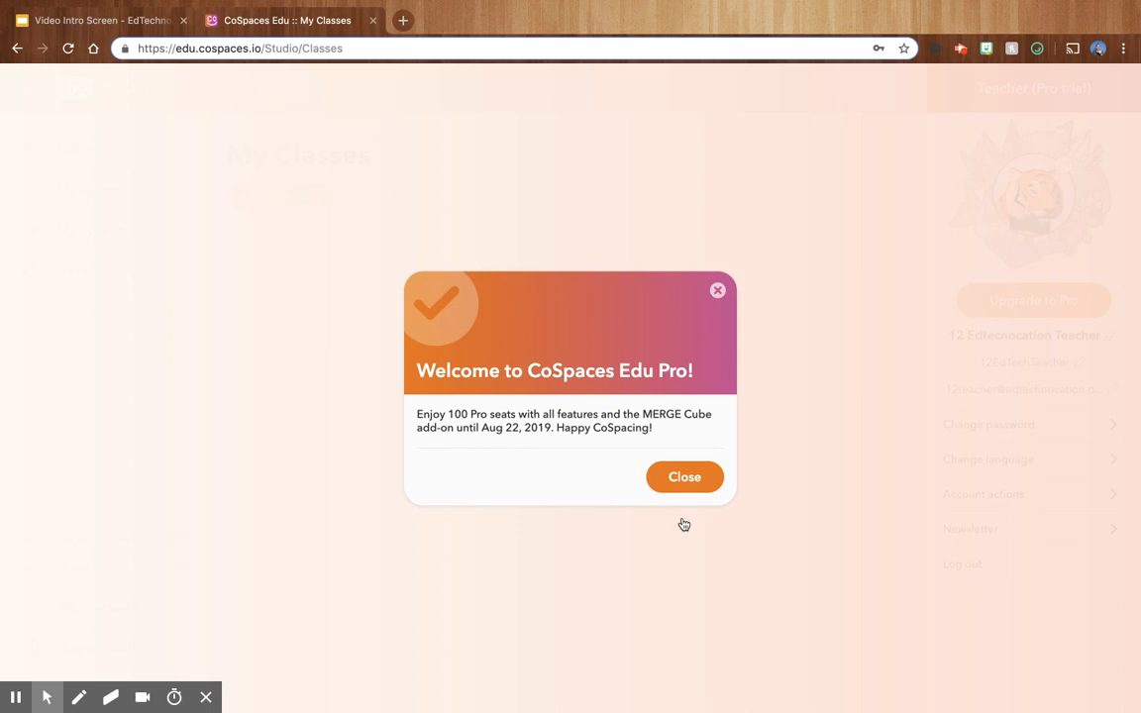
mouse_move(520, 435)
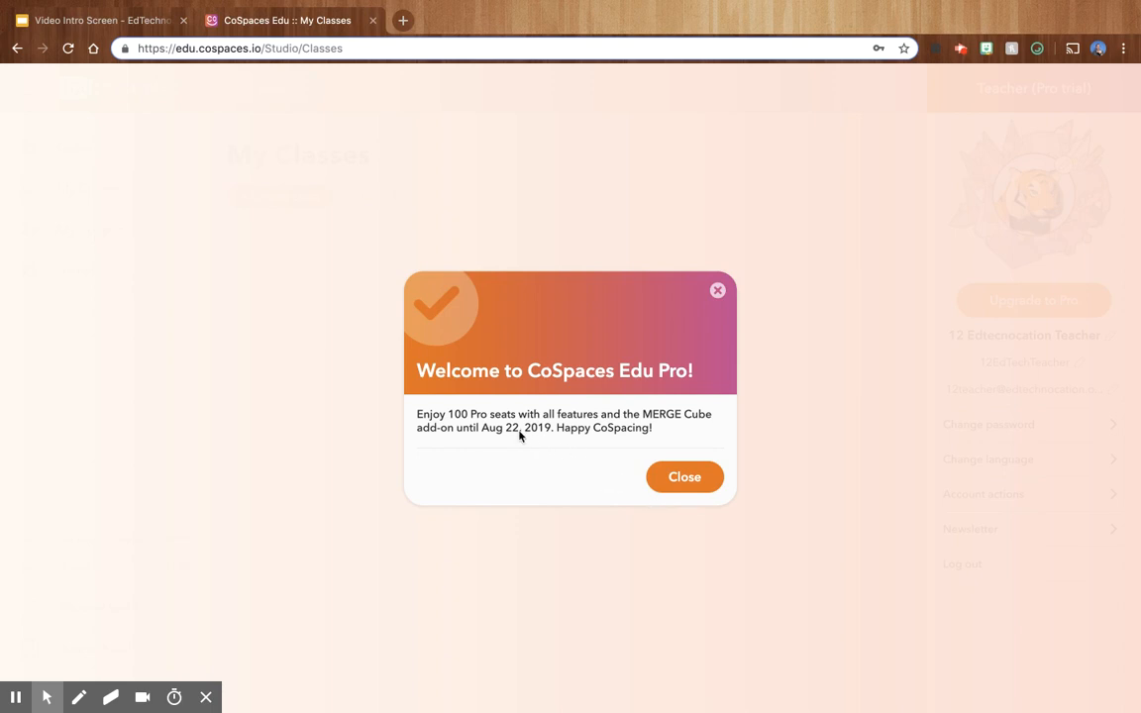
click(684, 476)
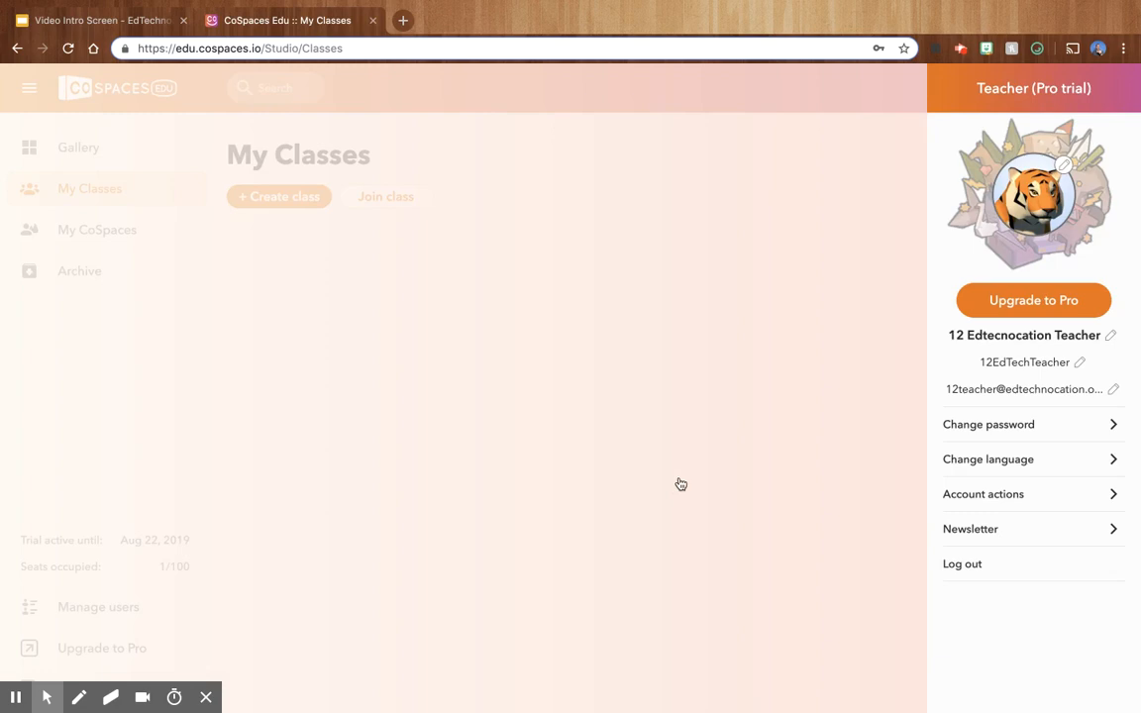